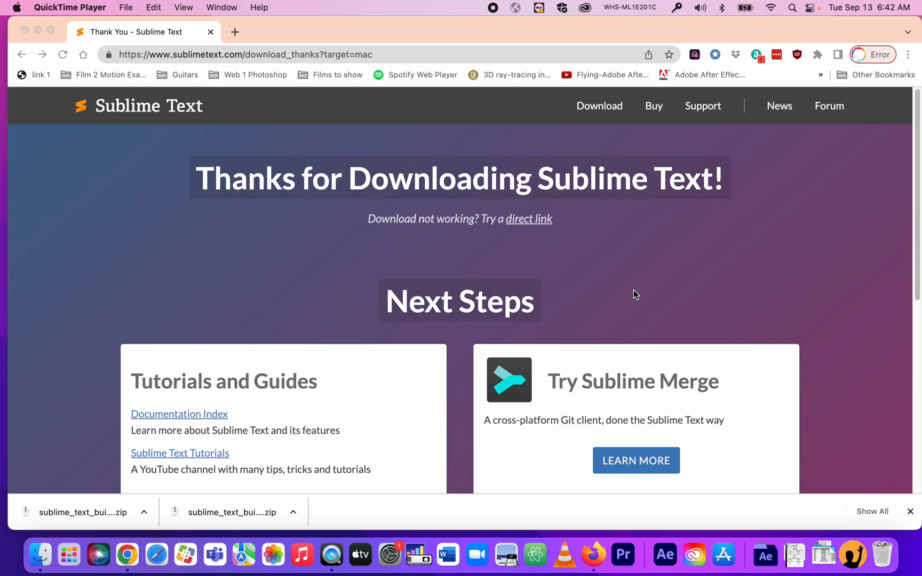
mouse_move(376, 52)
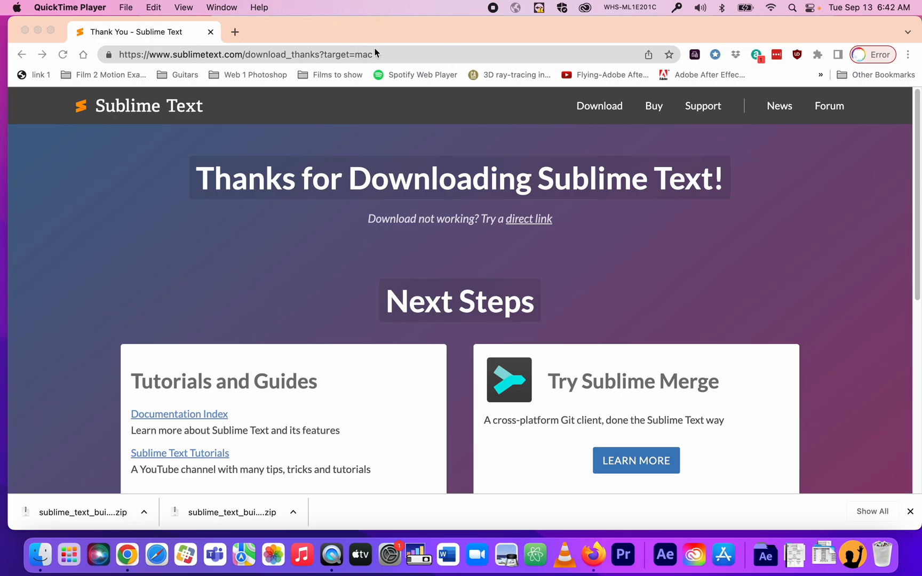
Return to the sublimetext.com home page and start the Download for Mac.
left_click(244, 54)
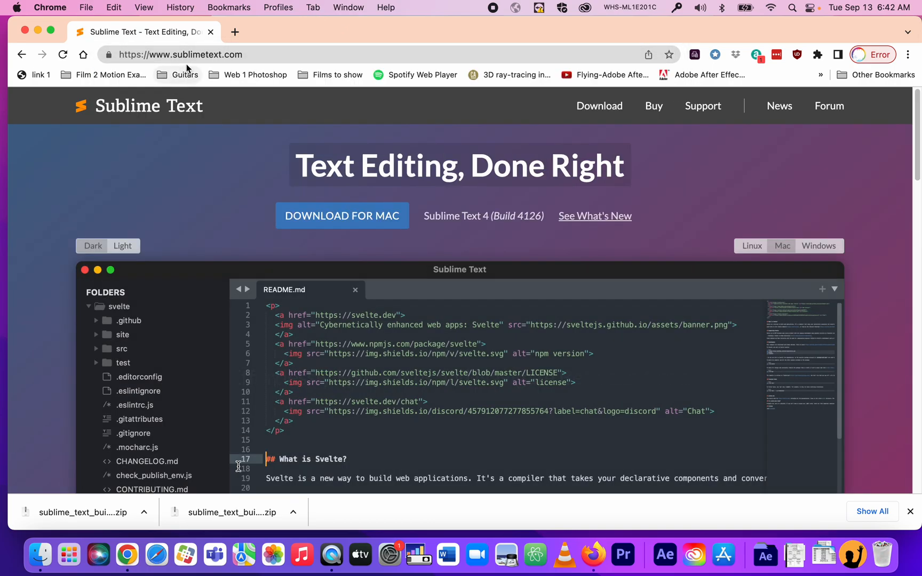
double_click(152, 489)
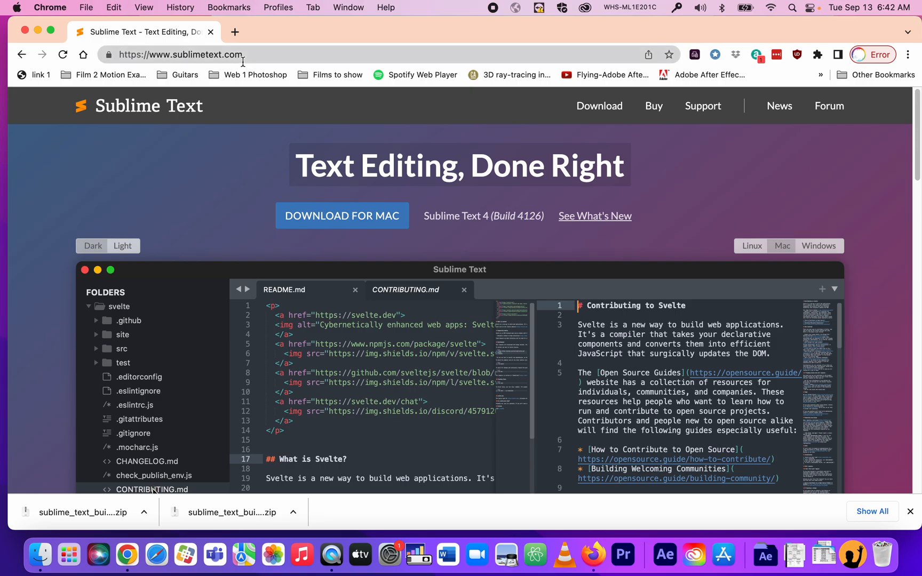
left_click(464, 290)
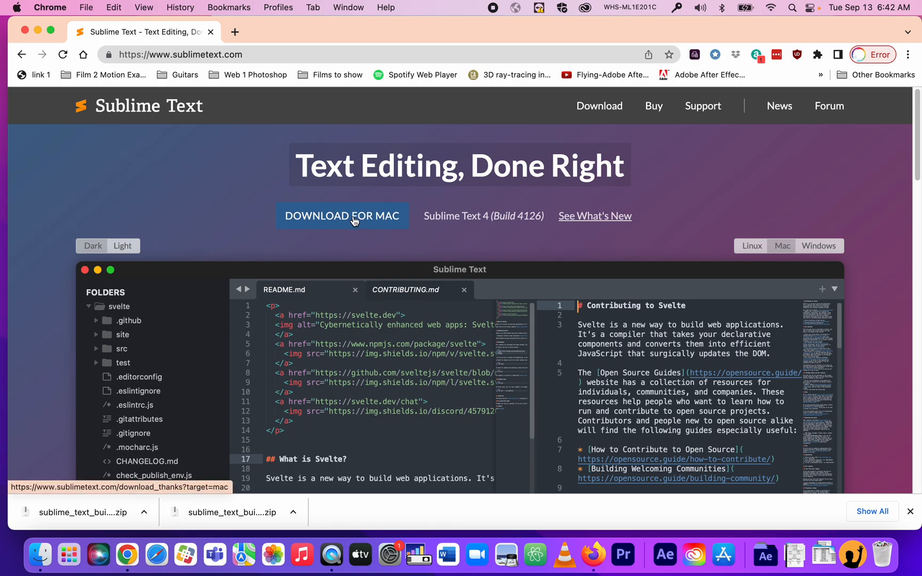
left_click(420, 289)
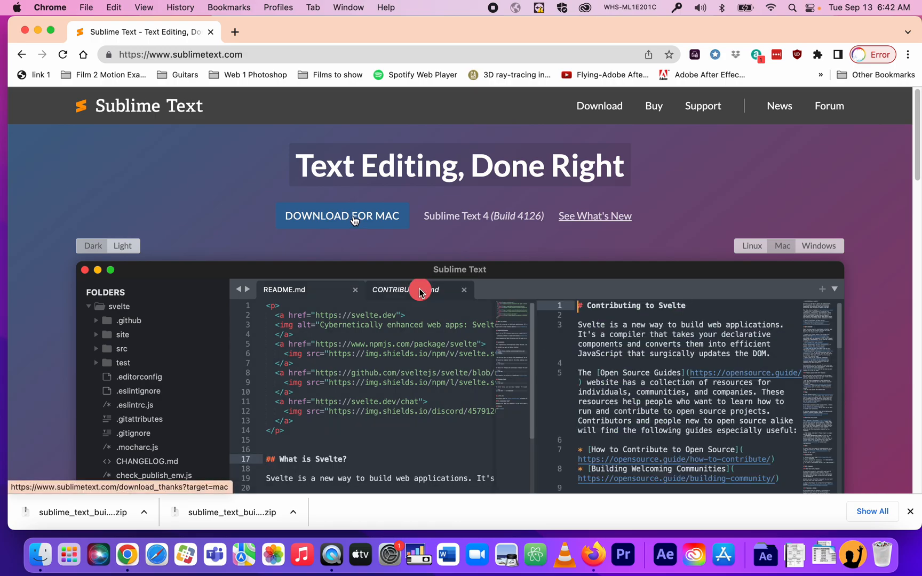
Save the Sublime Text Mac build zip into the Documents folder.
left_click(342, 215)
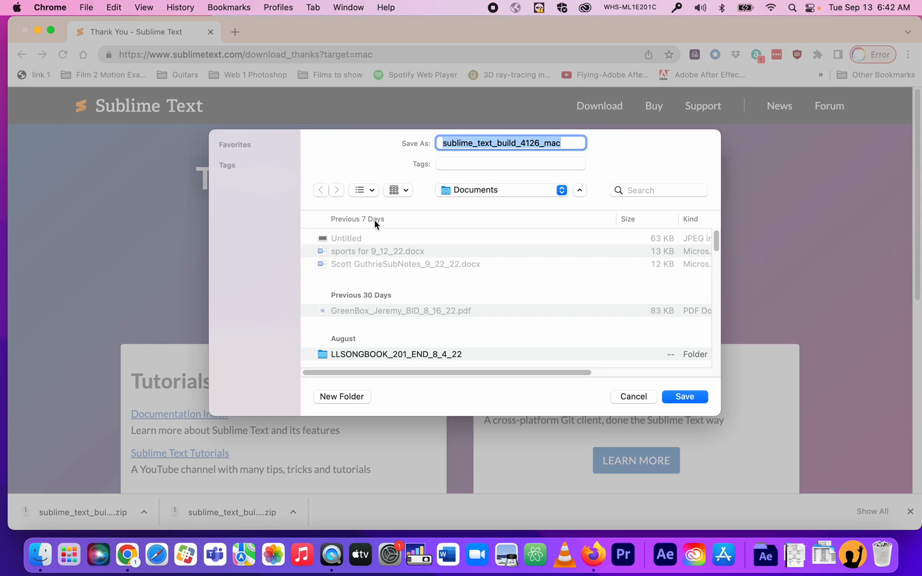
mouse_move(435, 203)
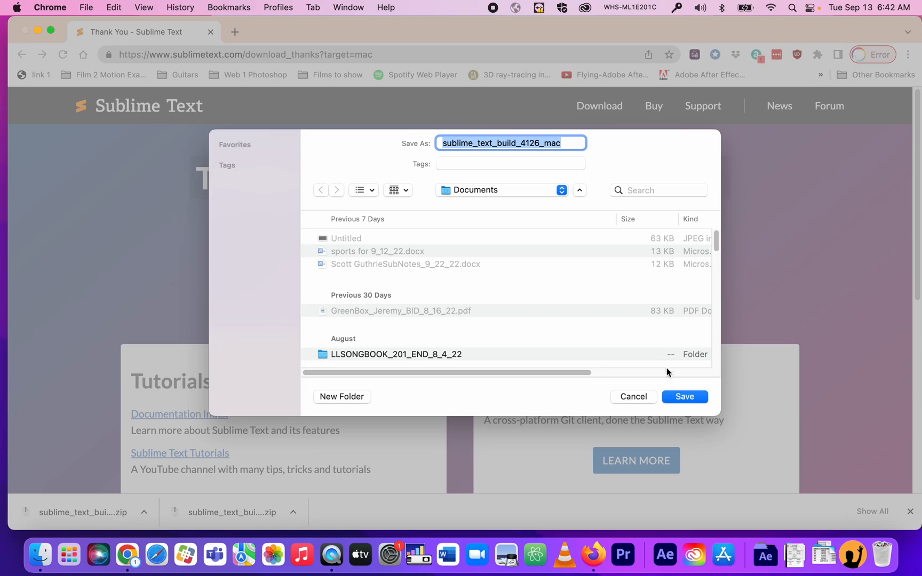
left_click(684, 397)
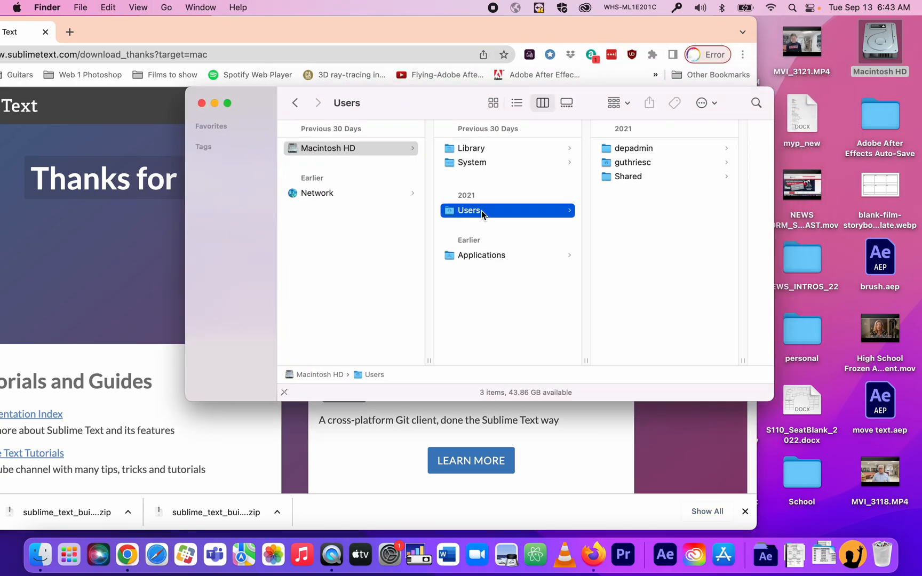
Browse Finder to the user's Documents folder and extract the sublime_text zip.
left_click(634, 162)
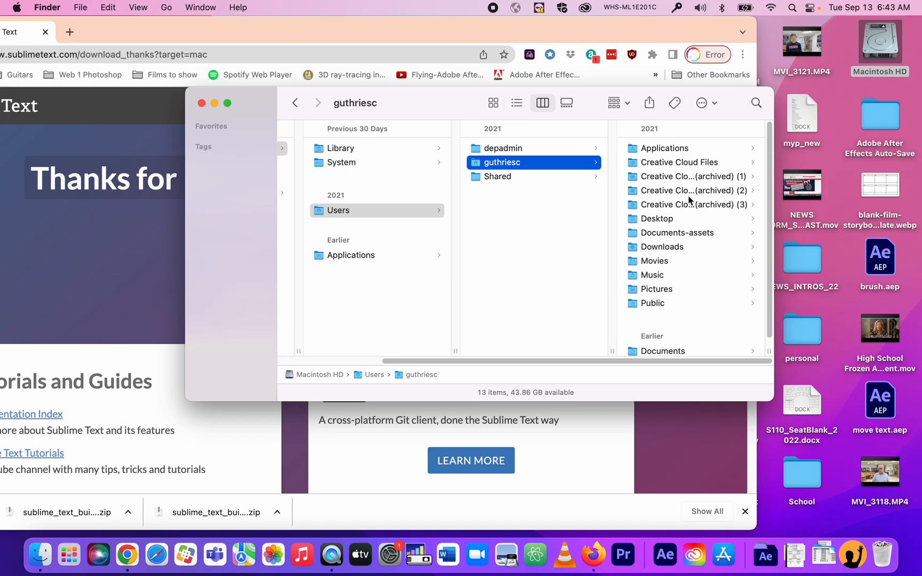
left_click(661, 351)
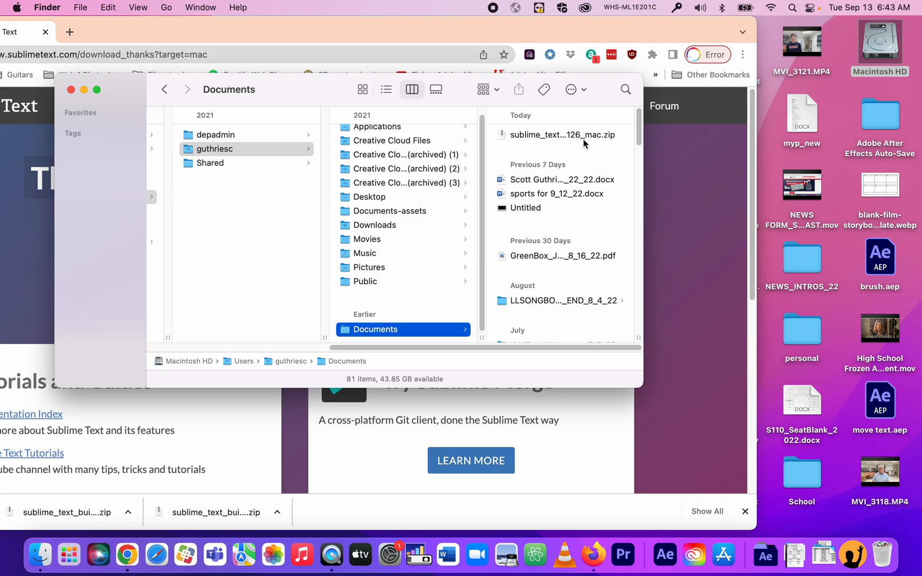
mouse_move(613, 141)
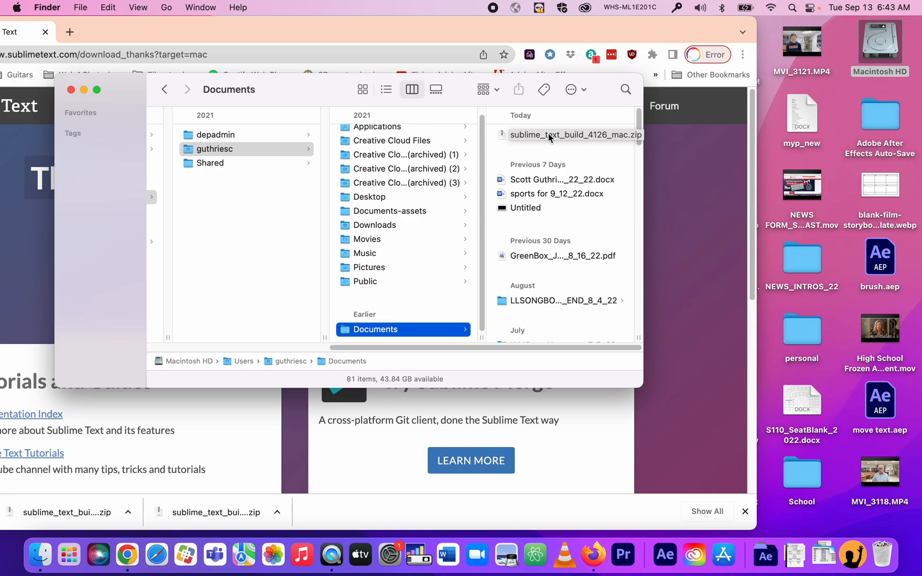
mouse_move(552, 137)
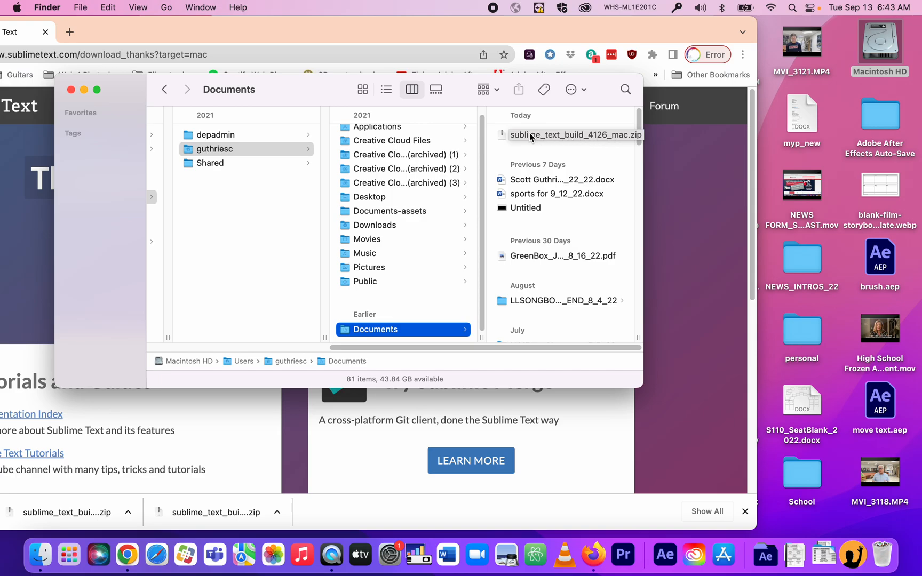
double_click(576, 135)
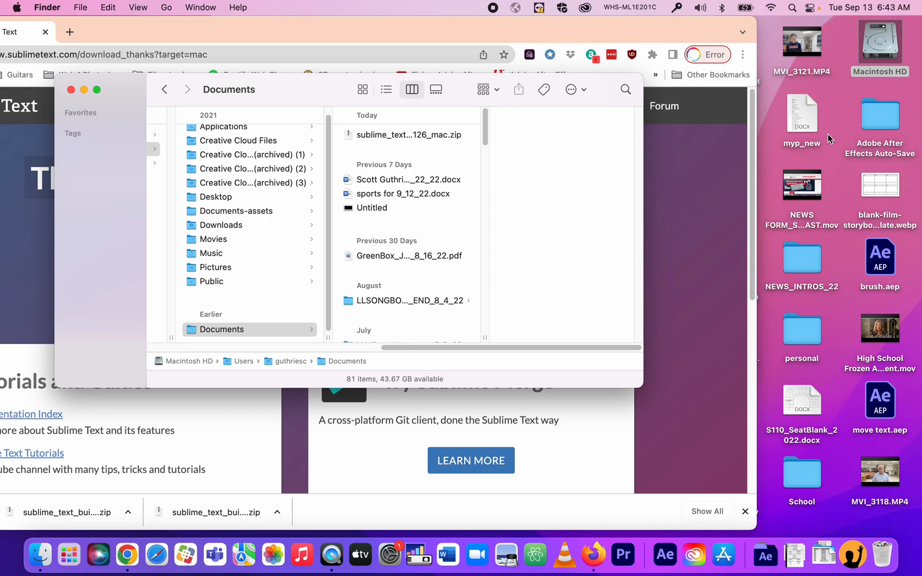
mouse_move(822, 158)
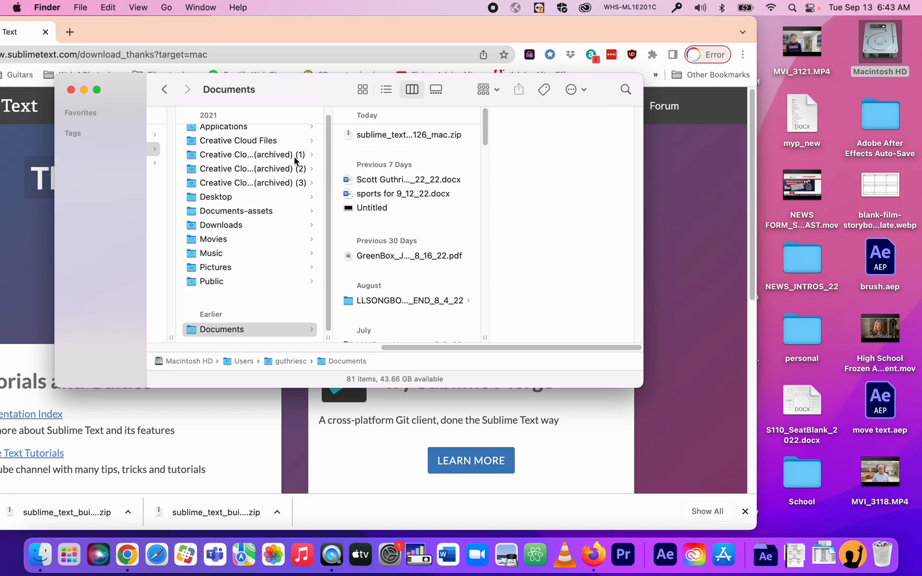
Select the Sublime Text app on the Desktop and launch it.
left_click(216, 197)
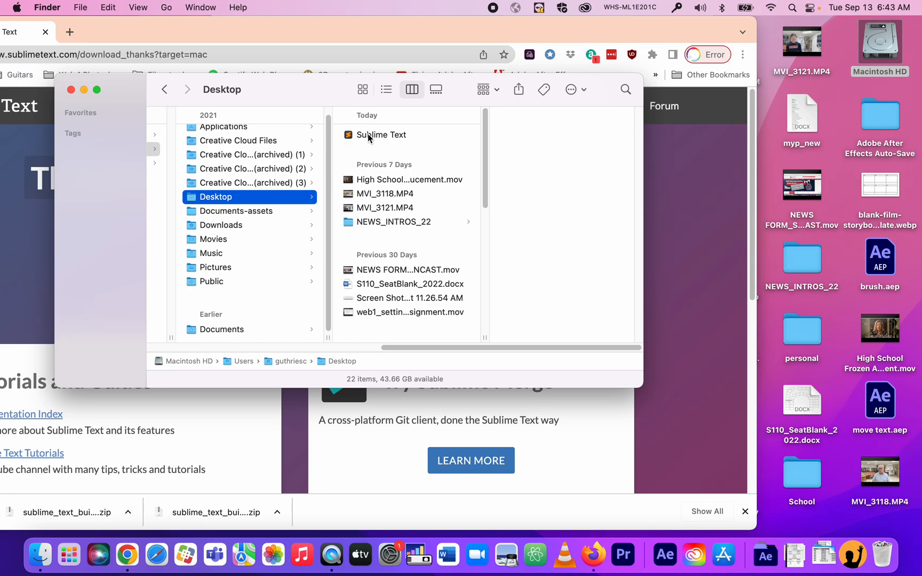
left_click(381, 134)
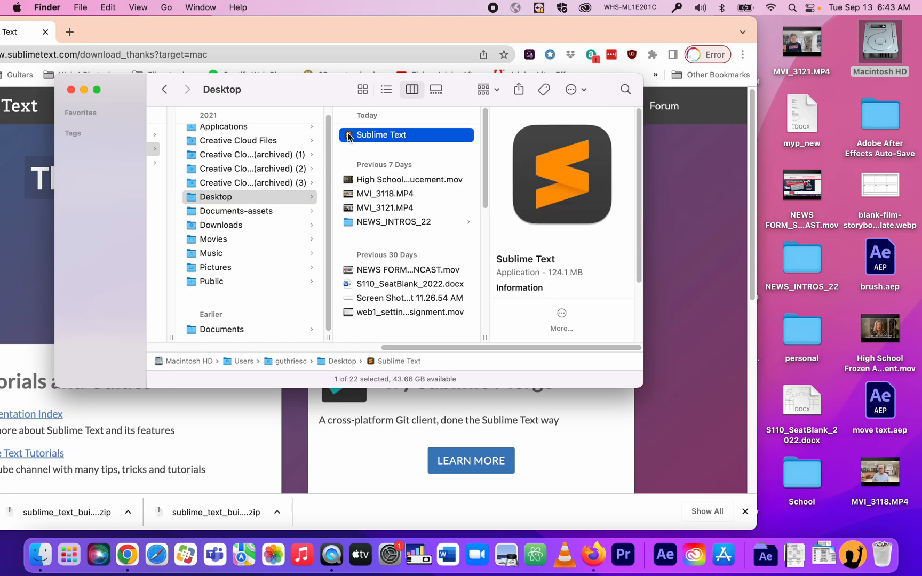
double_click(381, 135)
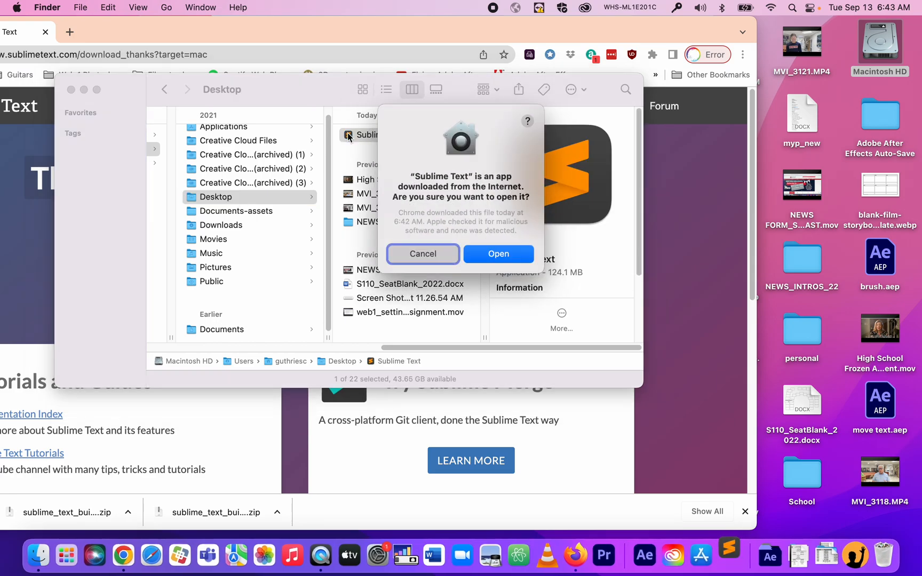
mouse_move(515, 241)
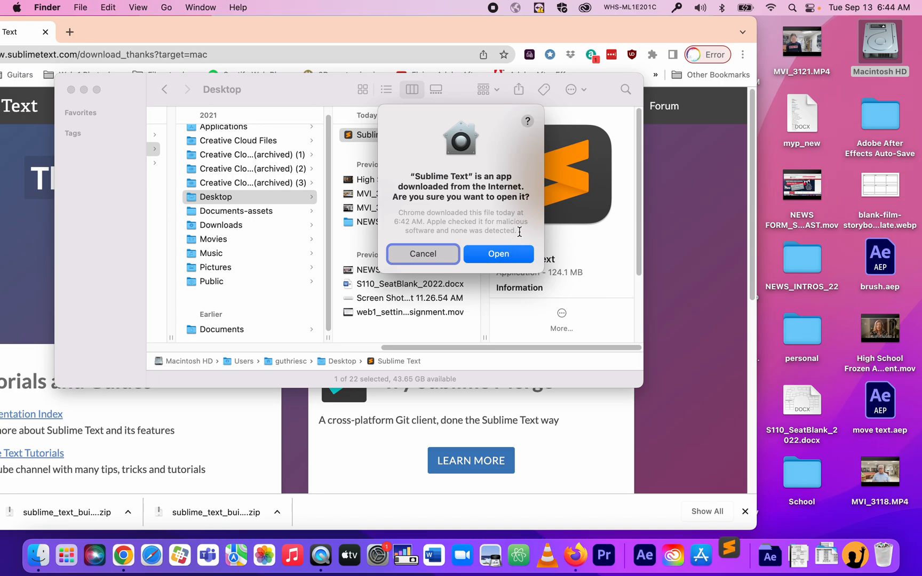
Accept the internet-download warning so Sublime Text opens an untitled document.
left_click(498, 254)
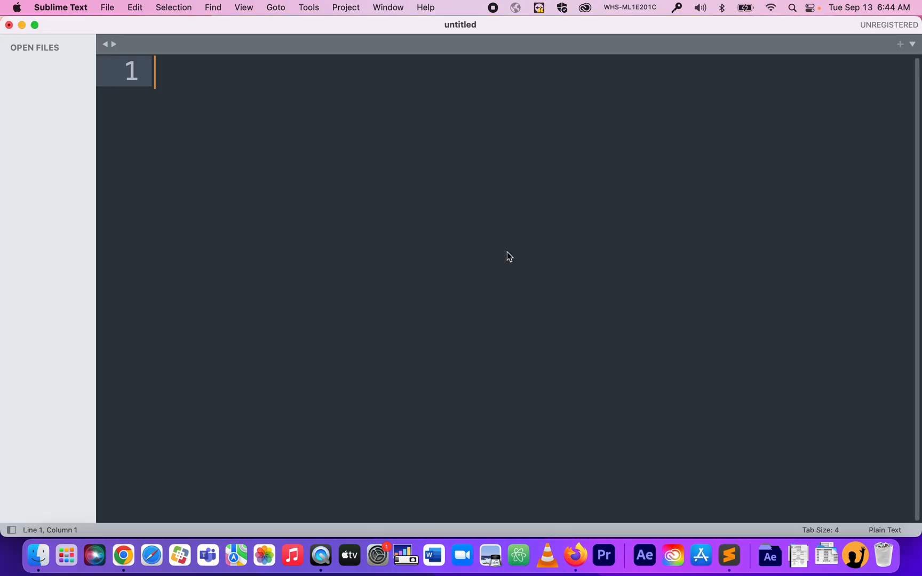
mouse_move(491, 235)
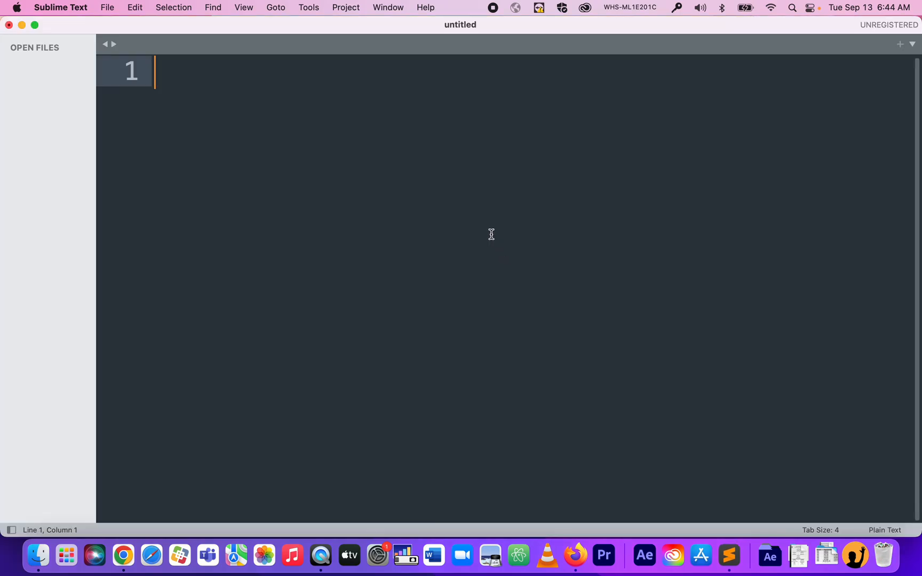
mouse_move(483, 34)
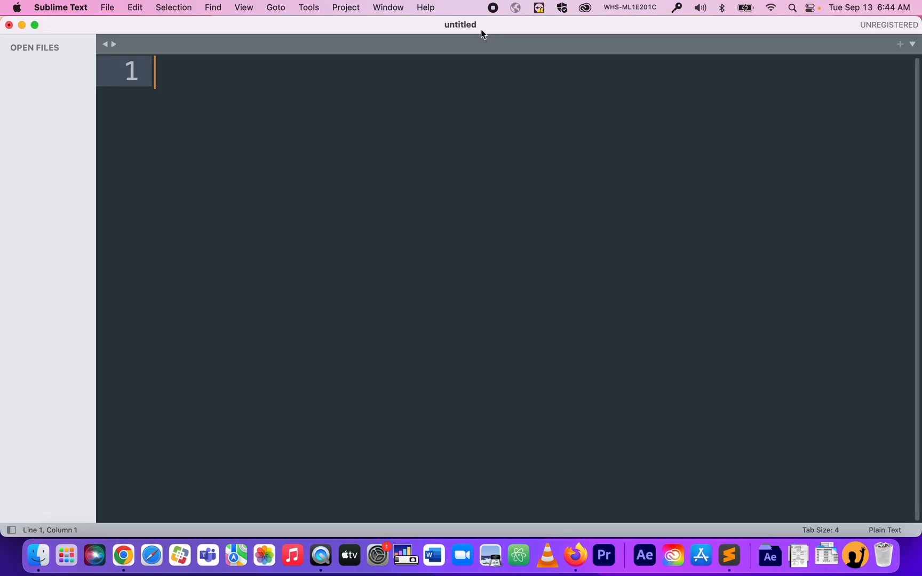
mouse_move(265, 55)
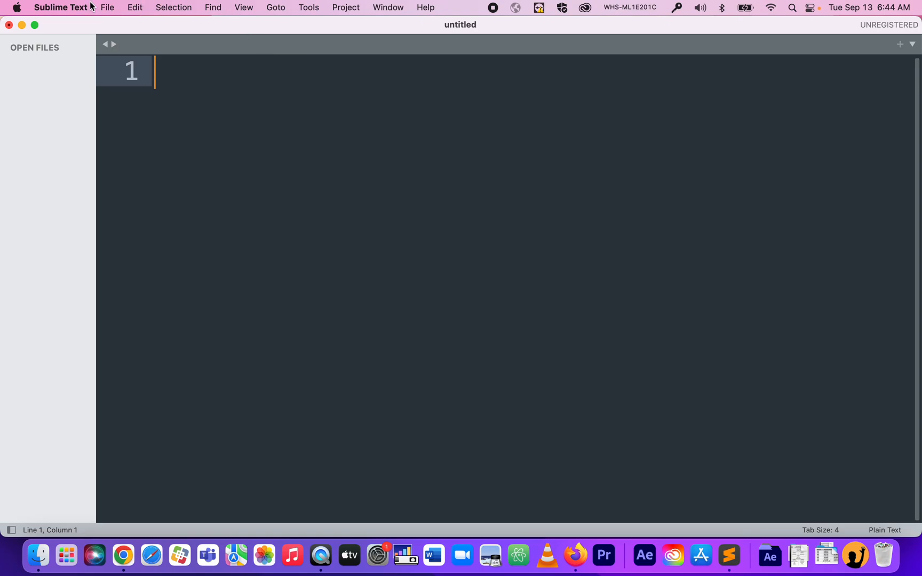
mouse_move(308, 8)
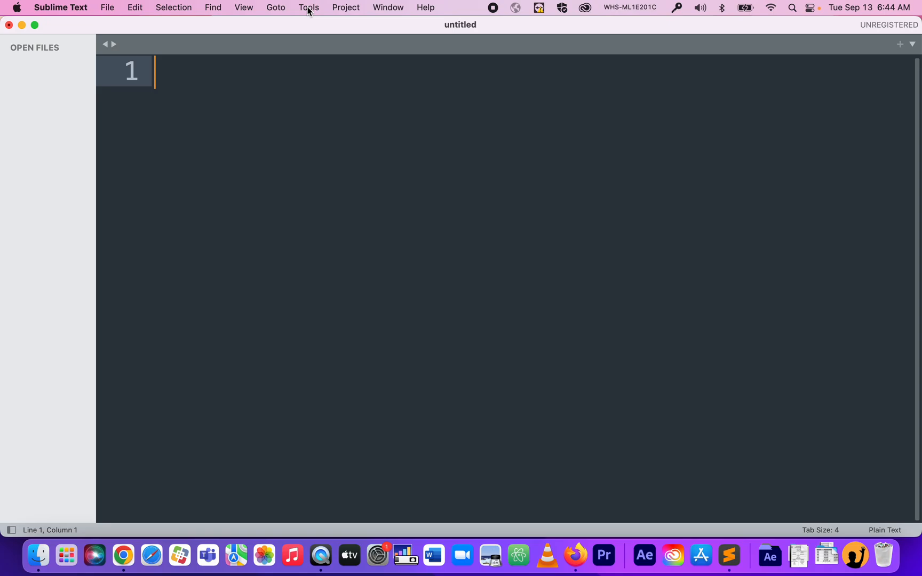
Browse the Tools and Developer commands, then open the Sublime Text application menu.
left_click(308, 8)
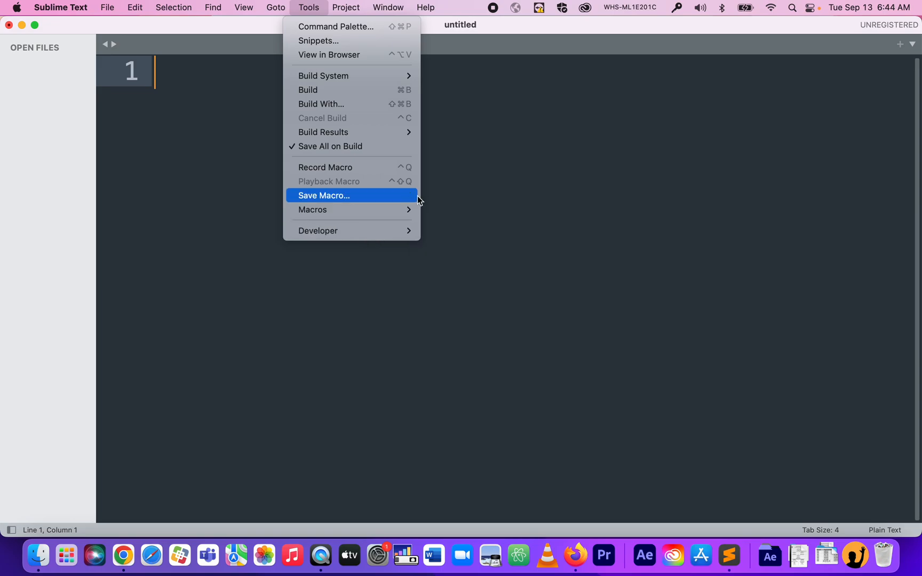
mouse_move(315, 7)
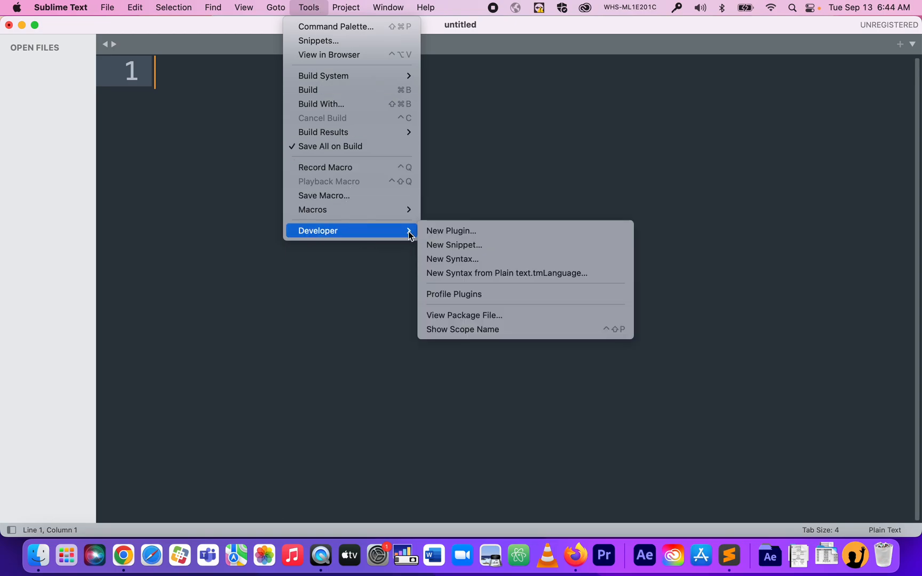
left_click(61, 7)
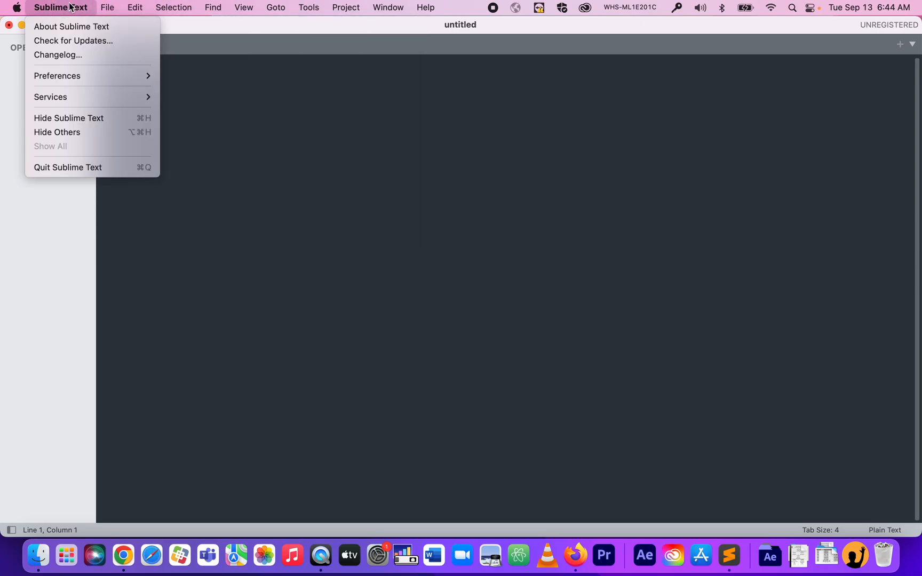
mouse_move(71, 26)
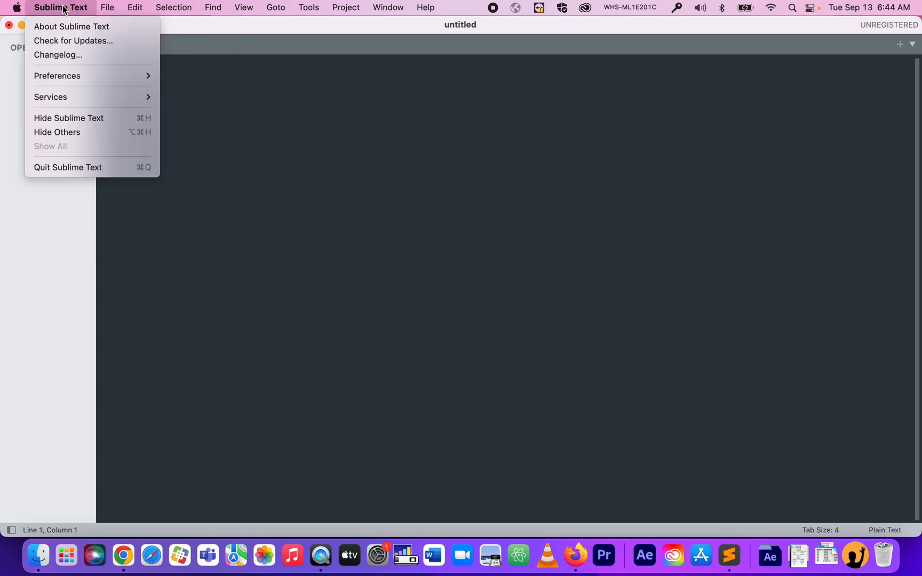
Show the Preferences submenu with settings, key bindings, theme and font options.
left_click(57, 75)
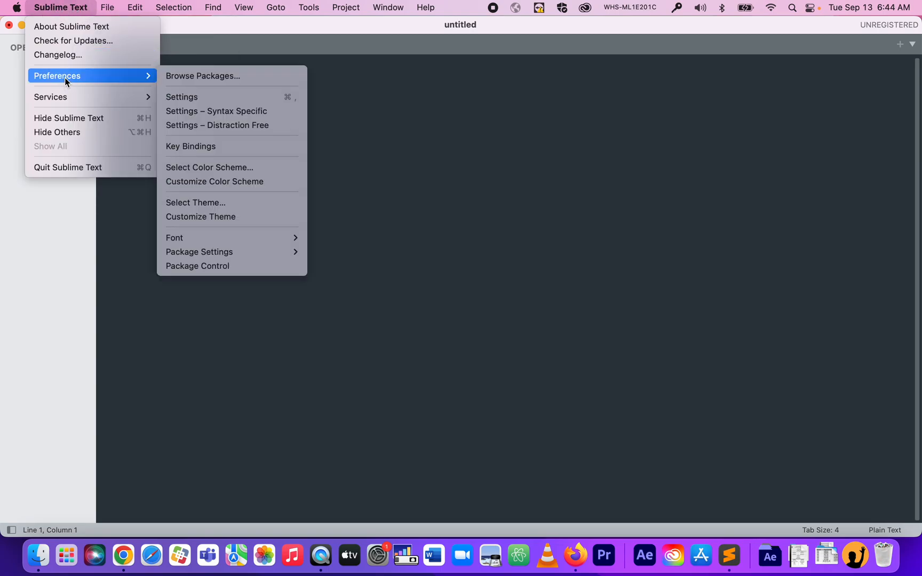
mouse_move(197, 266)
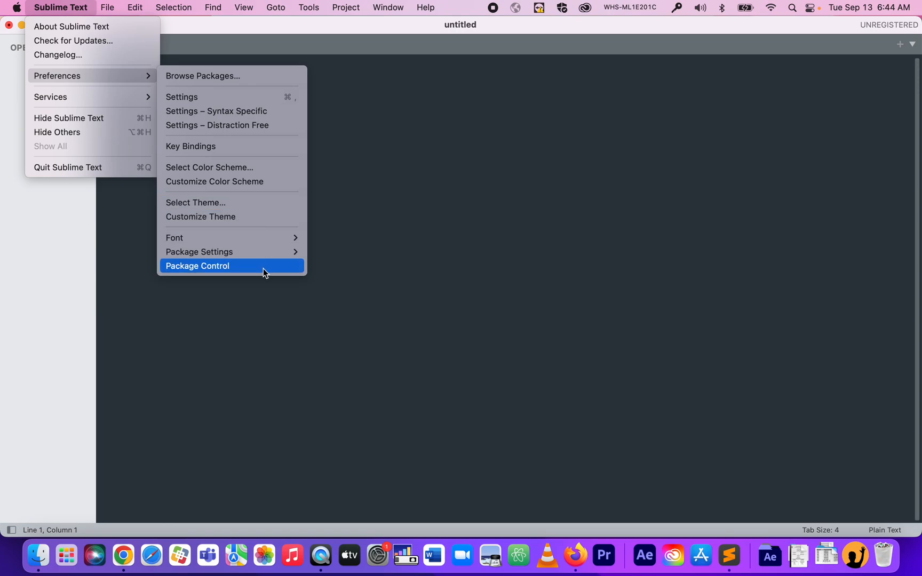
mouse_move(270, 272)
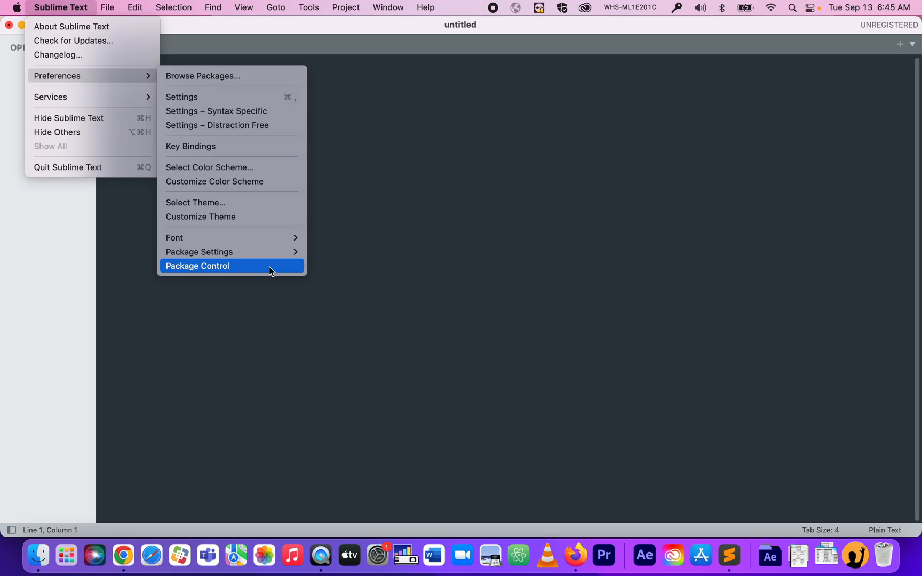
Open the Package Control command list with install, remove, enable and disable commands.
left_click(198, 265)
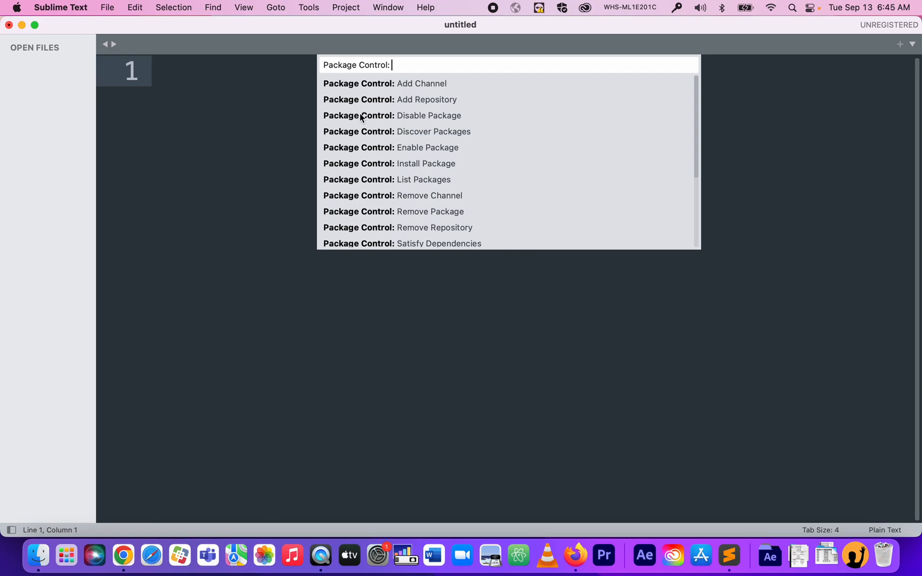
mouse_move(299, 163)
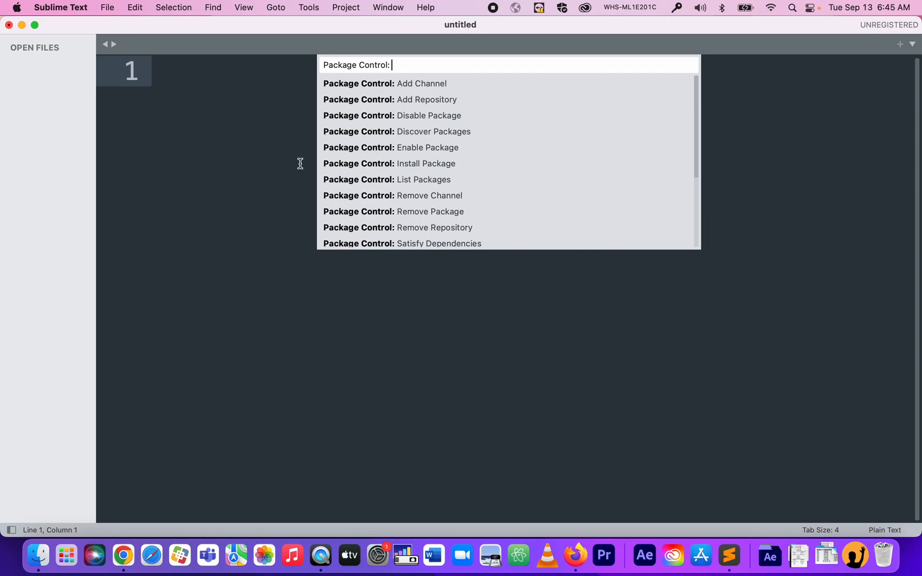
mouse_move(429, 165)
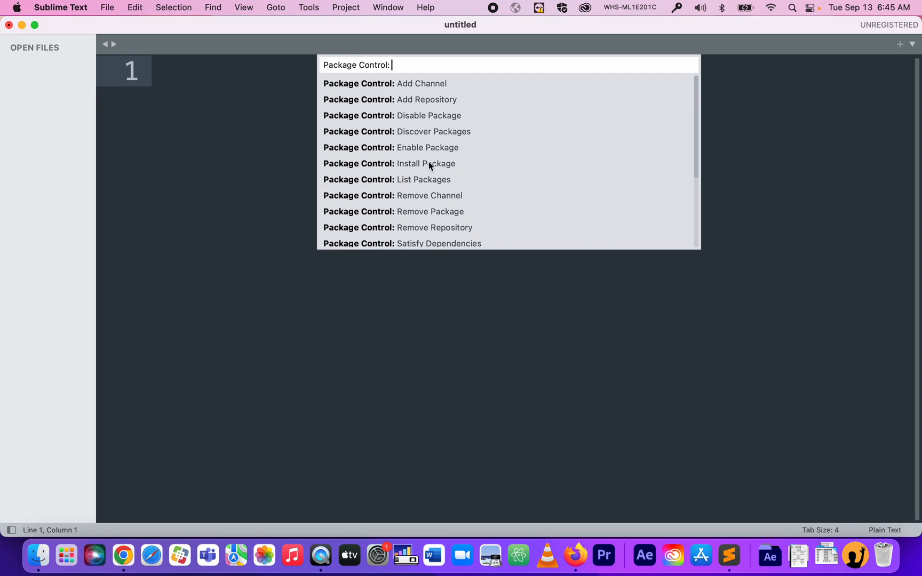
mouse_move(429, 173)
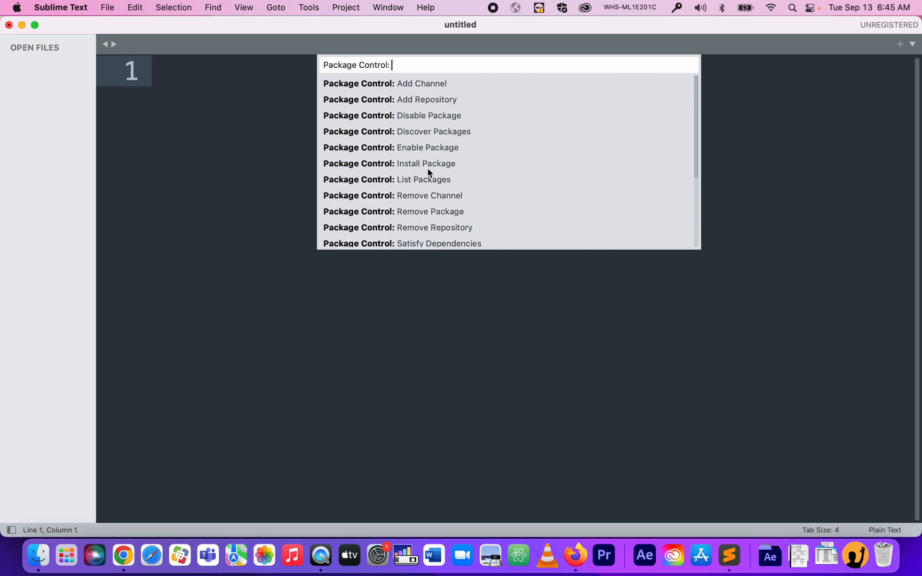
mouse_move(309, 157)
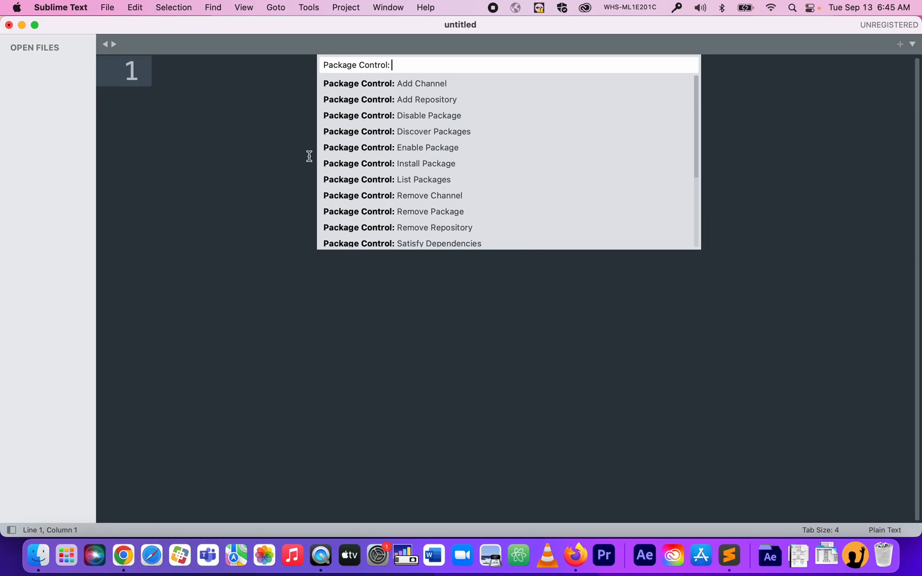
mouse_move(394, 177)
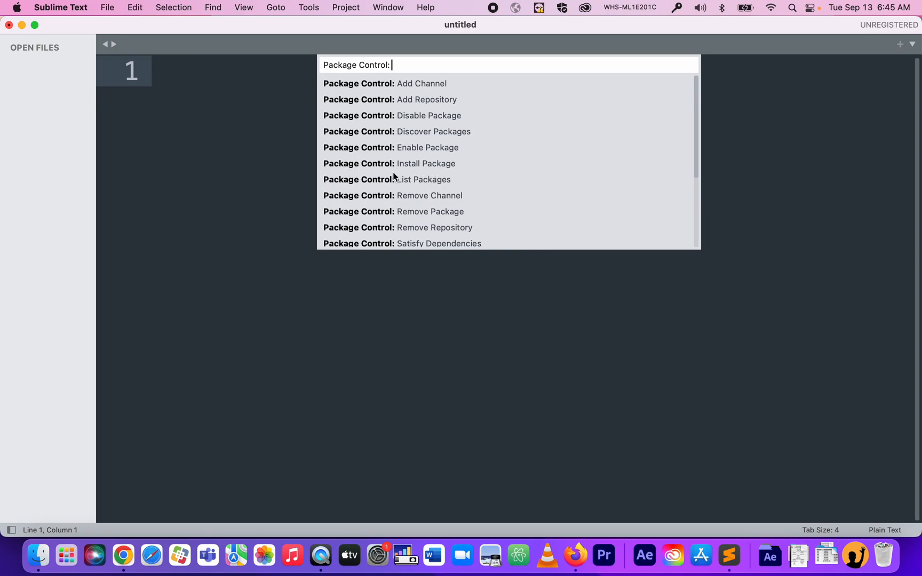
Choose Install Package and filter the available packages by 'lorem ipsum'.
key("escape")
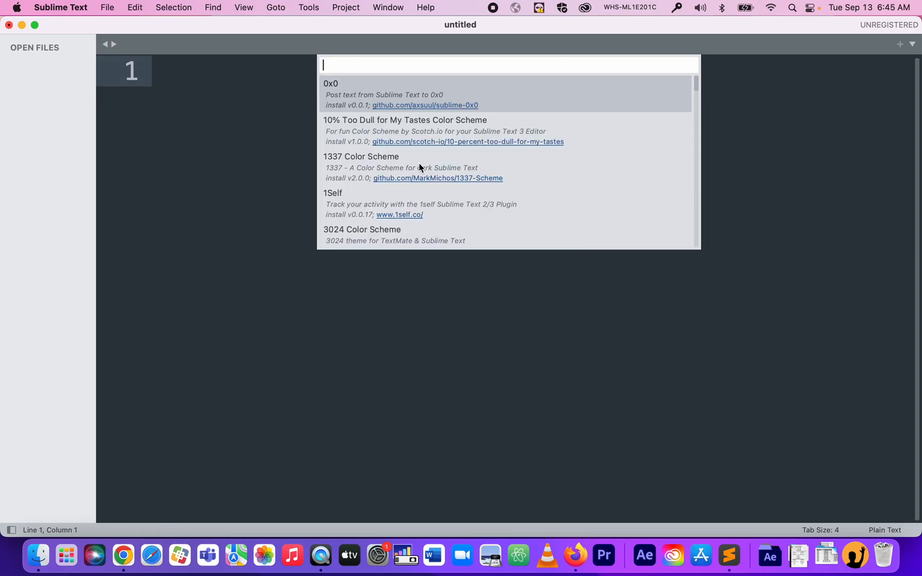
type("l")
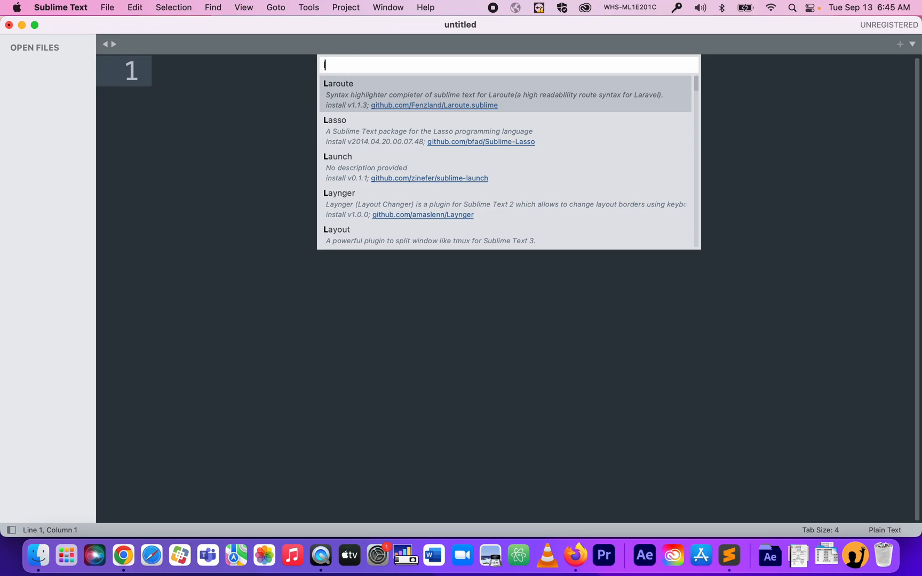
type("oru")
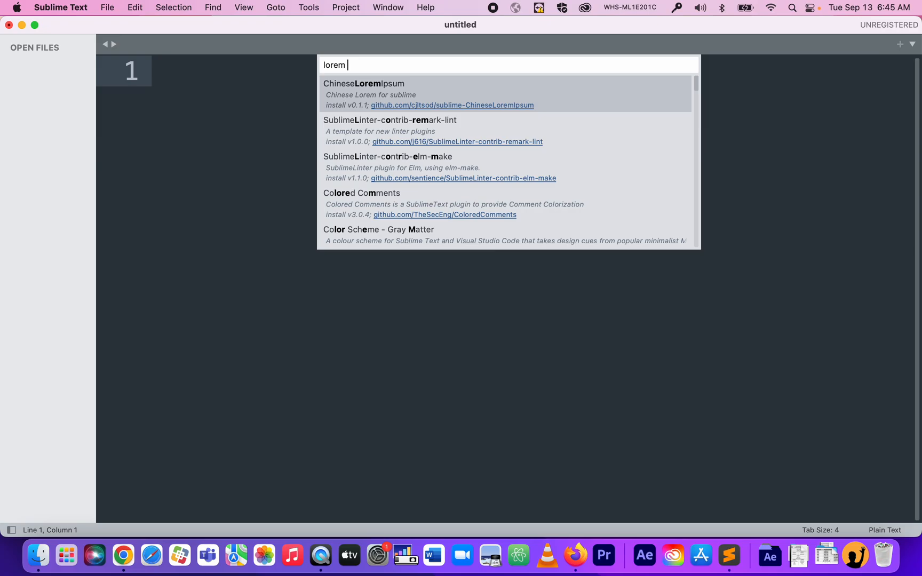
type("ip")
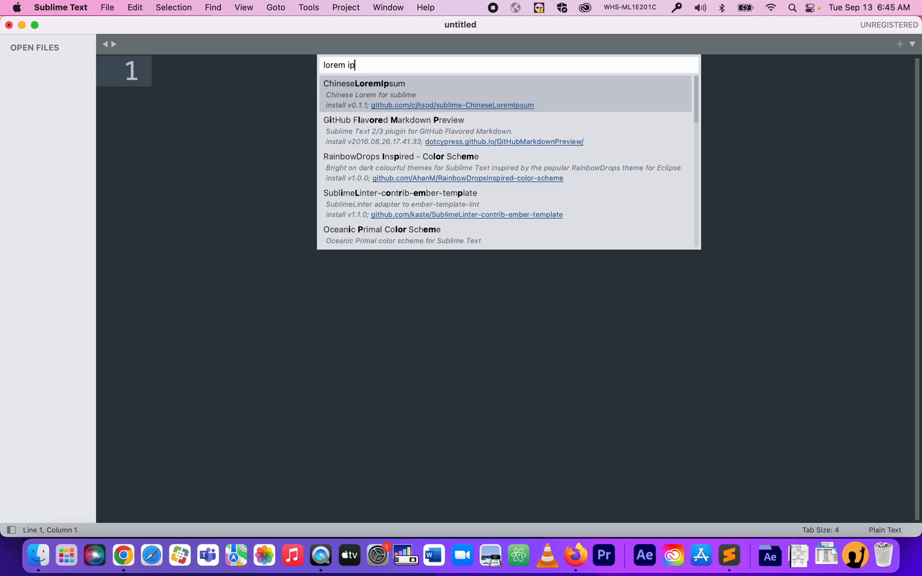
type("sum")
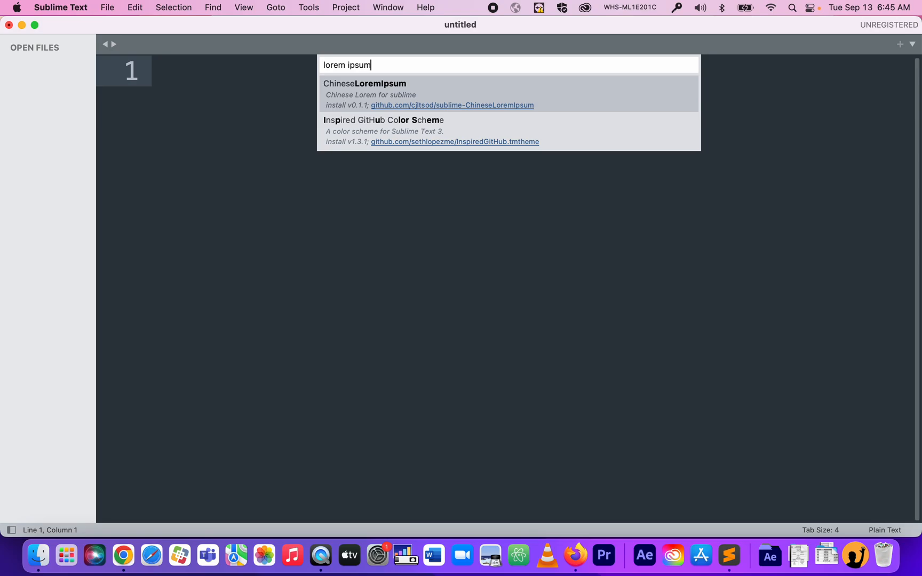
mouse_move(466, 121)
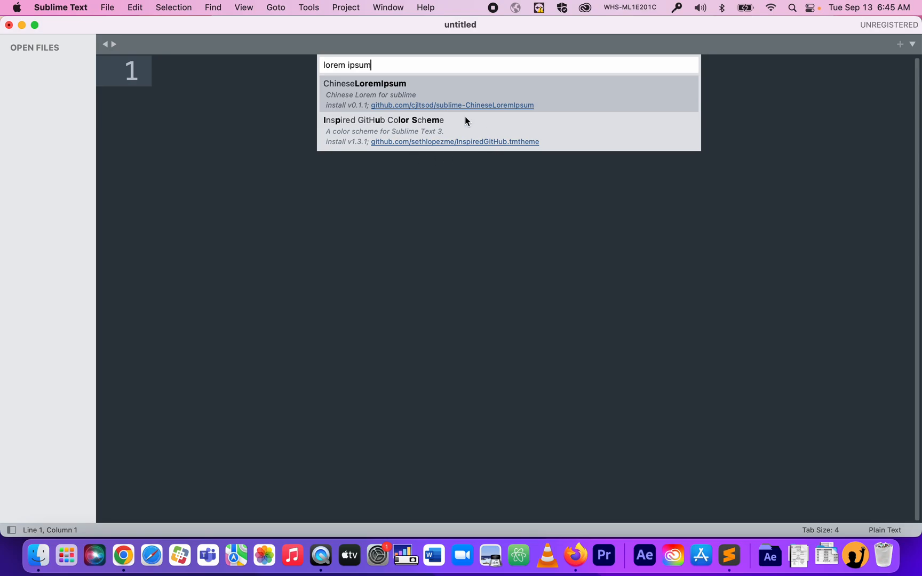
mouse_move(467, 48)
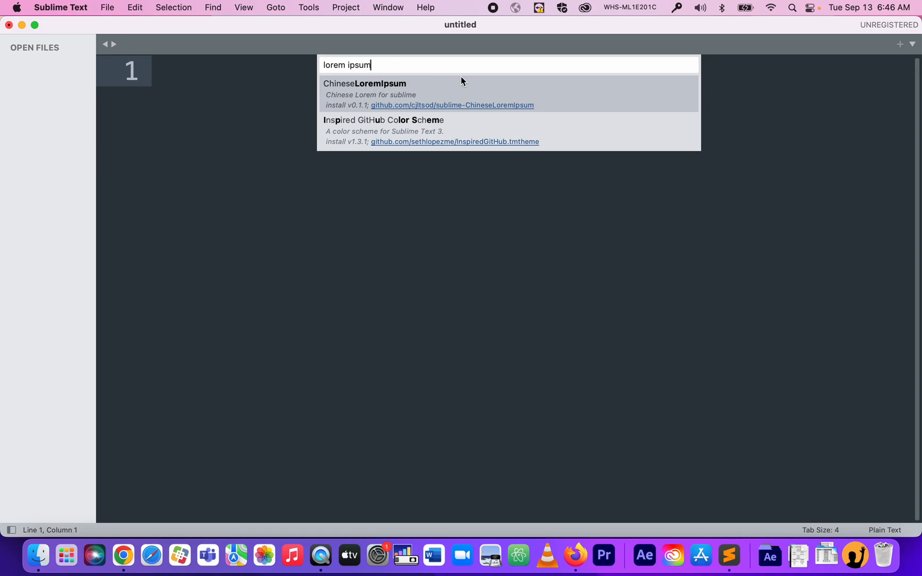
mouse_move(455, 92)
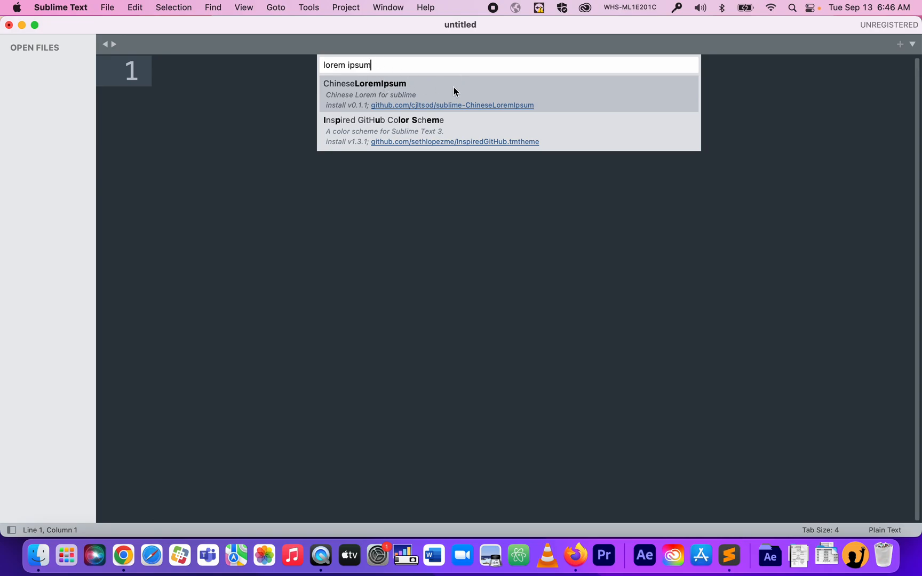
mouse_move(381, 94)
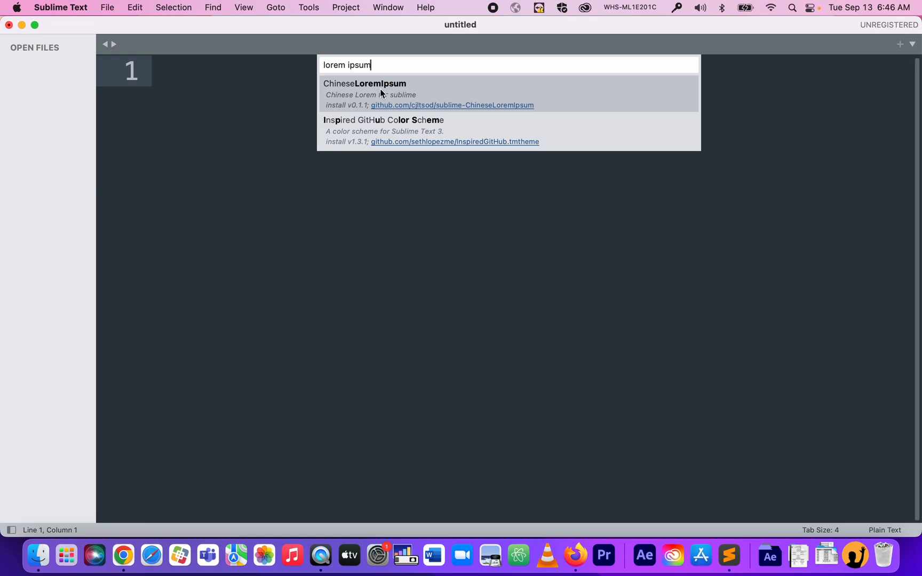
mouse_move(241, 179)
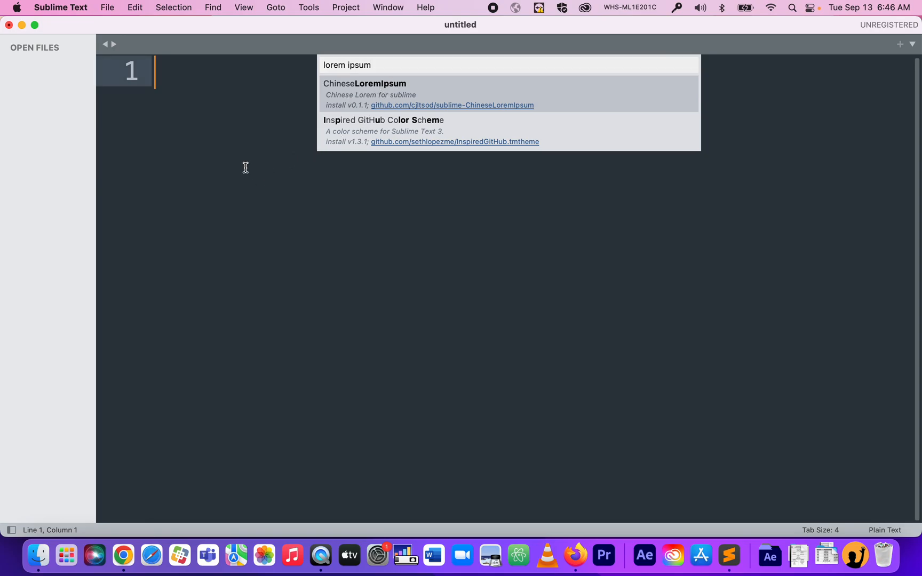
Show the editor's Lorem Ipsum context submenu with a bit, some and lots options.
right_click(324, 266)
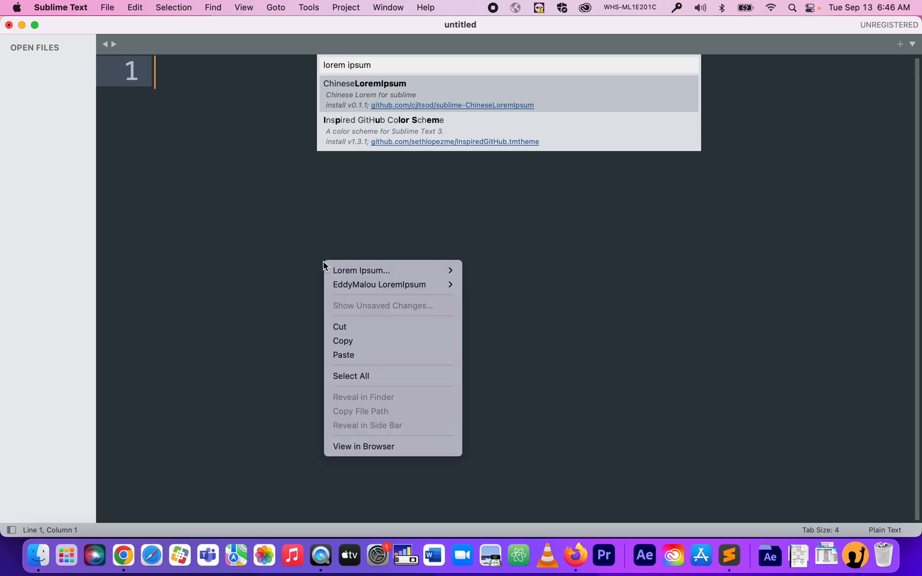
left_click(146, 66)
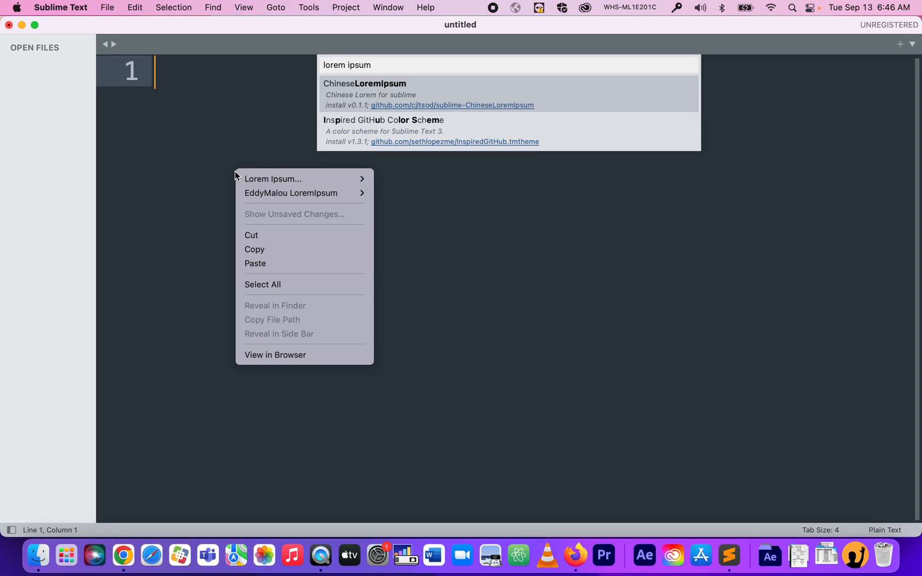
mouse_move(273, 179)
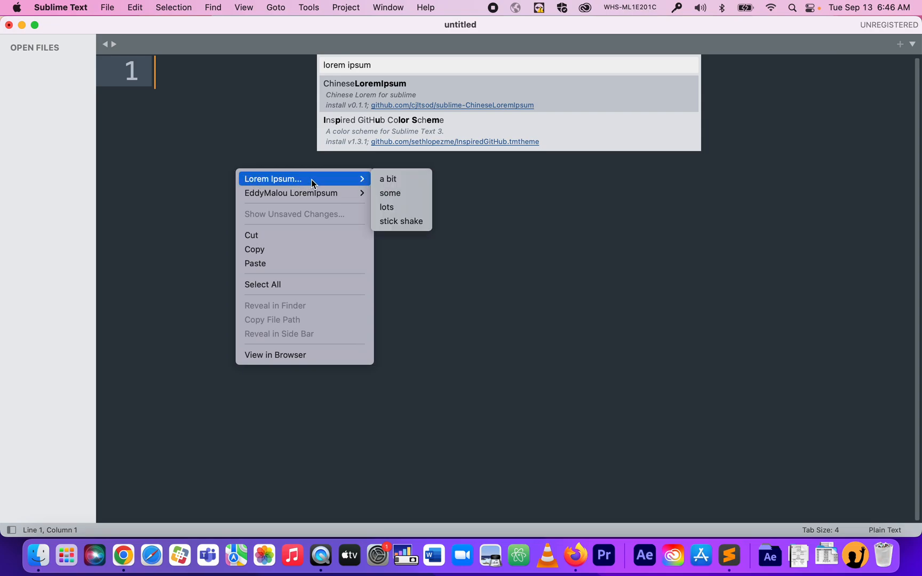
mouse_move(306, 181)
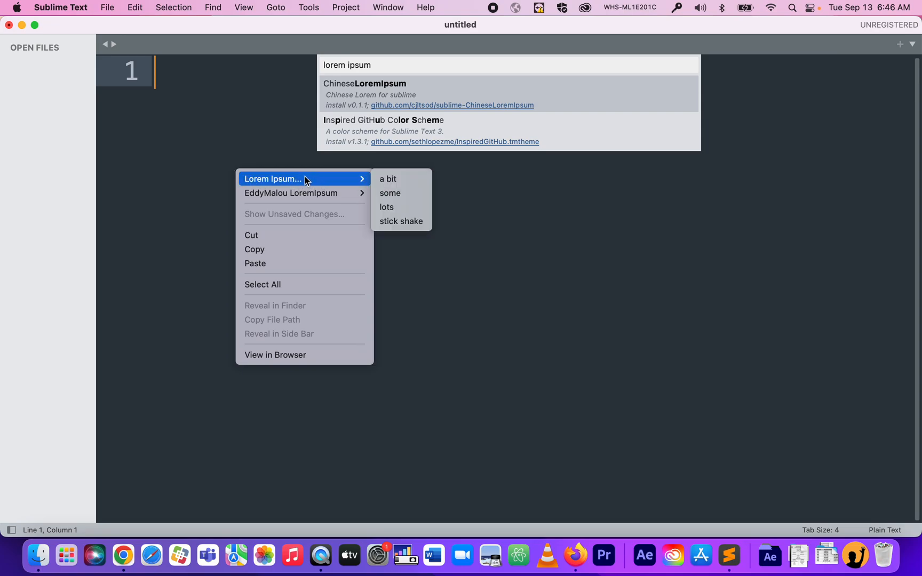
mouse_move(391, 179)
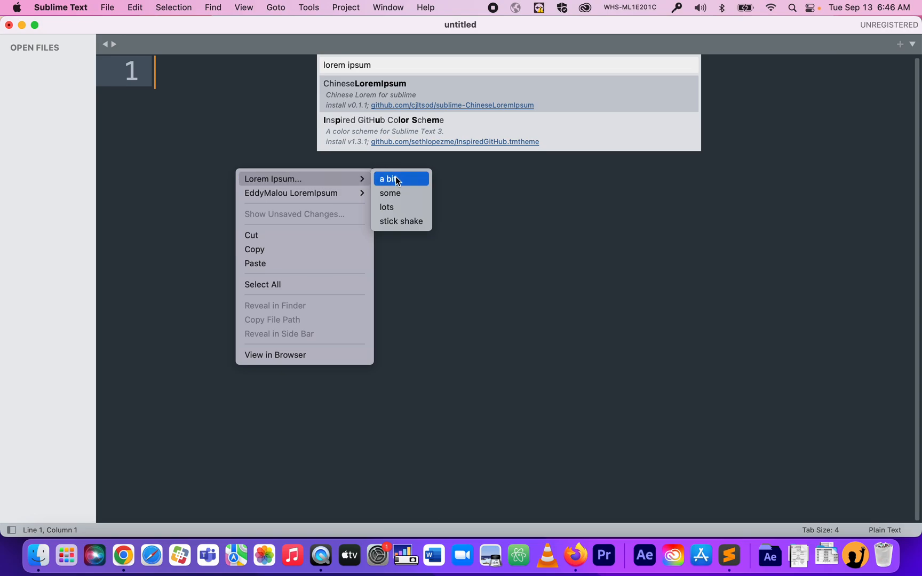
mouse_move(405, 192)
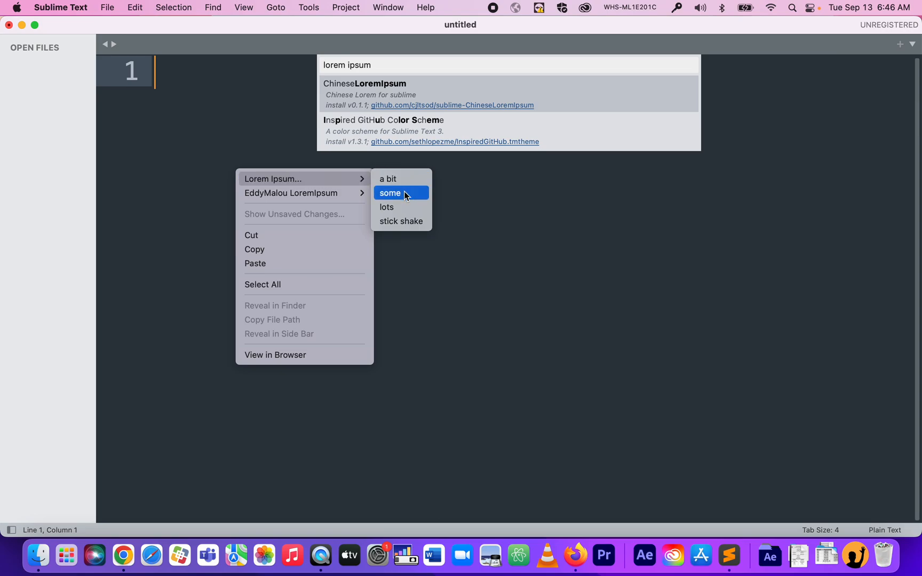
mouse_move(409, 211)
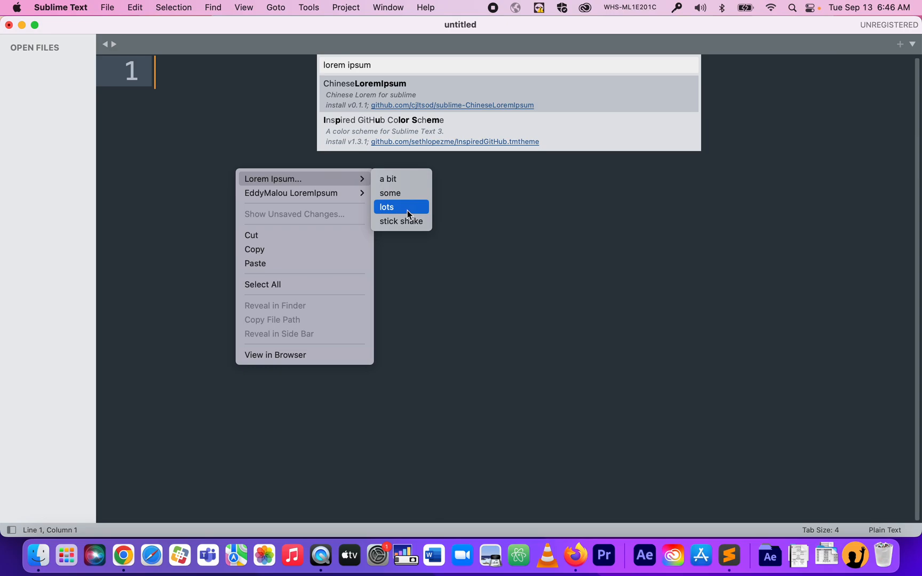
mouse_move(412, 210)
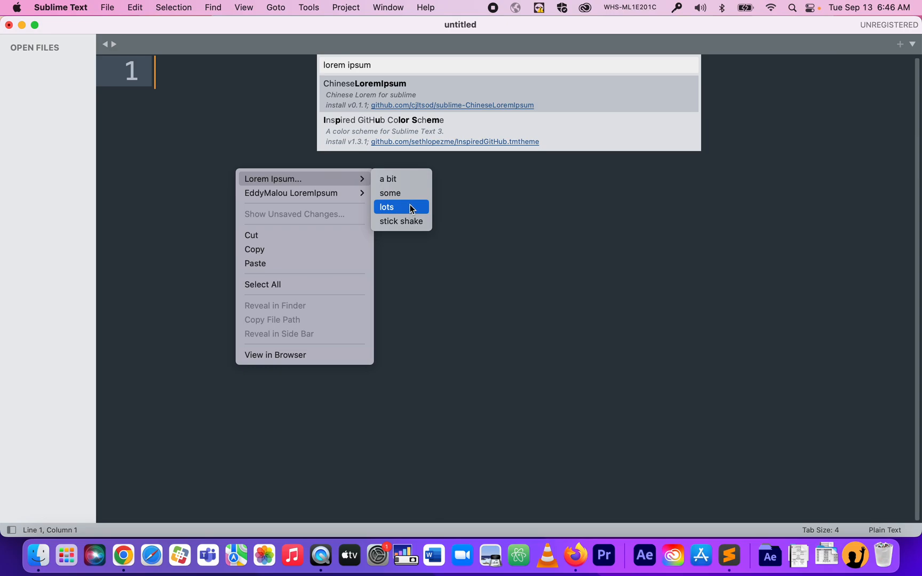
mouse_move(402, 192)
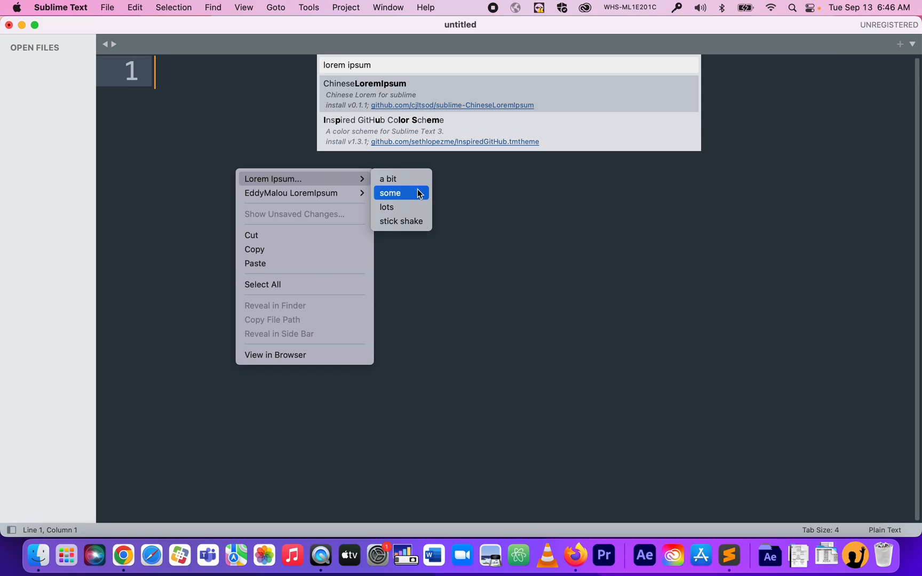
mouse_move(406, 206)
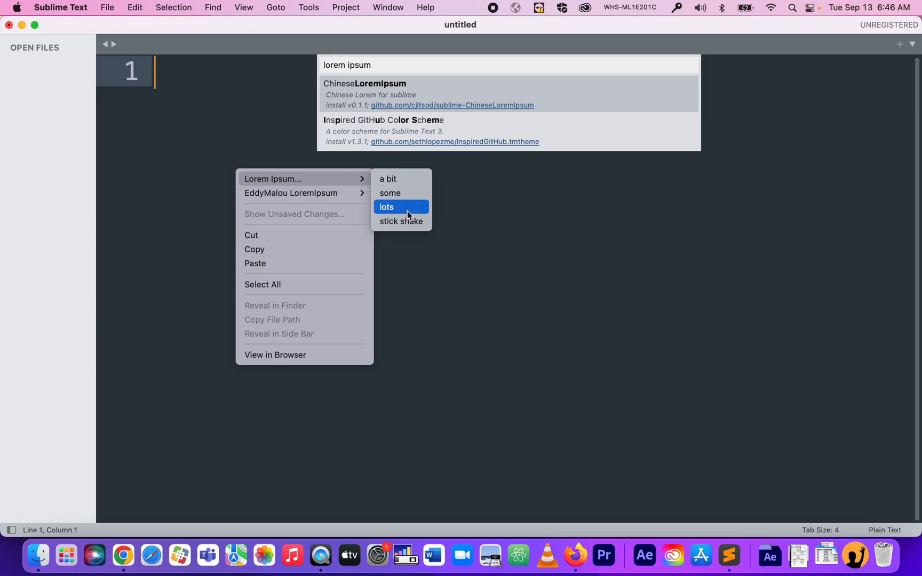
Insert a long Lorem Ipsum paragraph via the 'lots' option in the Lorem Ipsum context submenu.
left_click(386, 207)
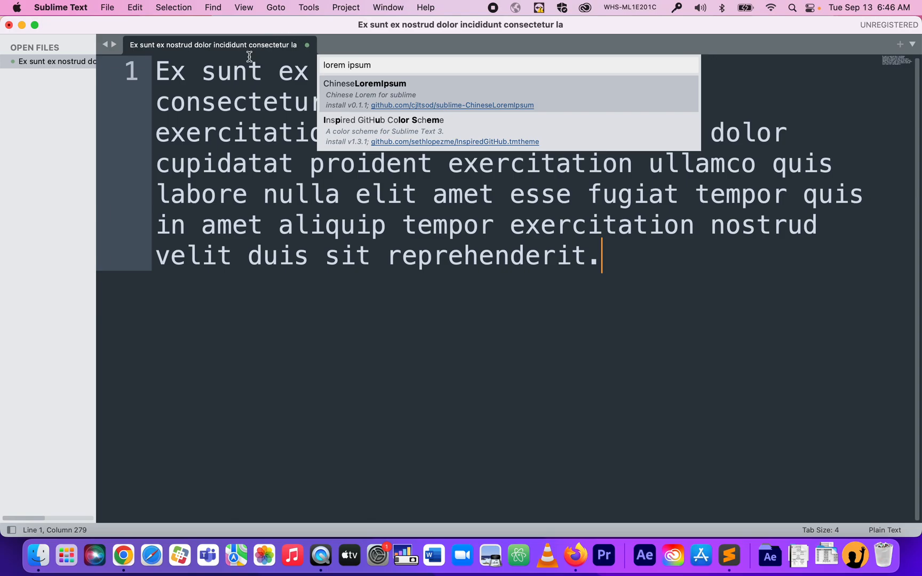
mouse_move(263, 148)
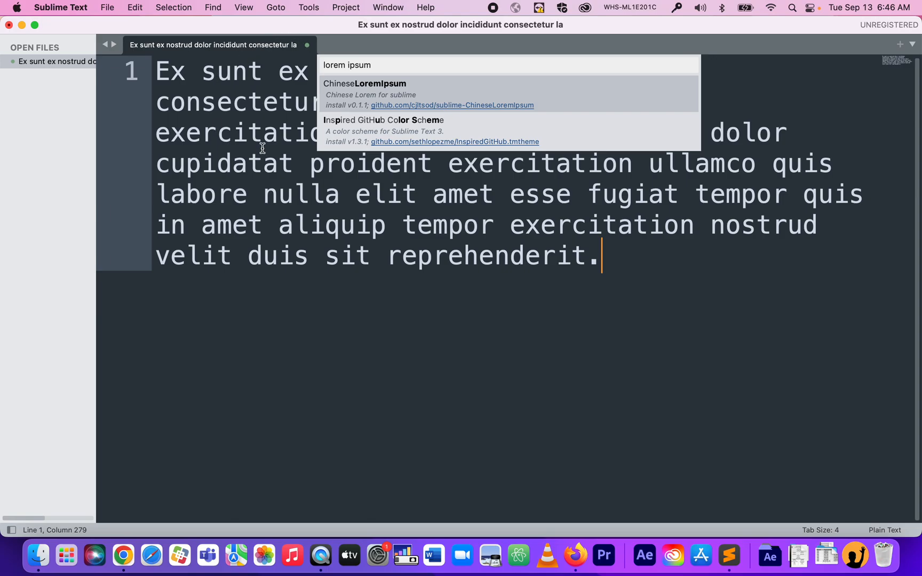
mouse_move(738, 81)
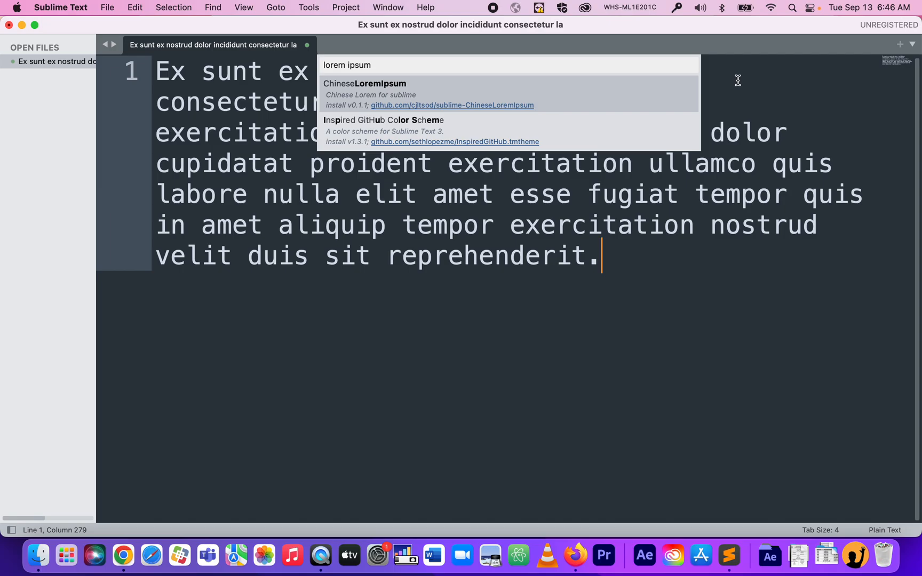
mouse_move(245, 315)
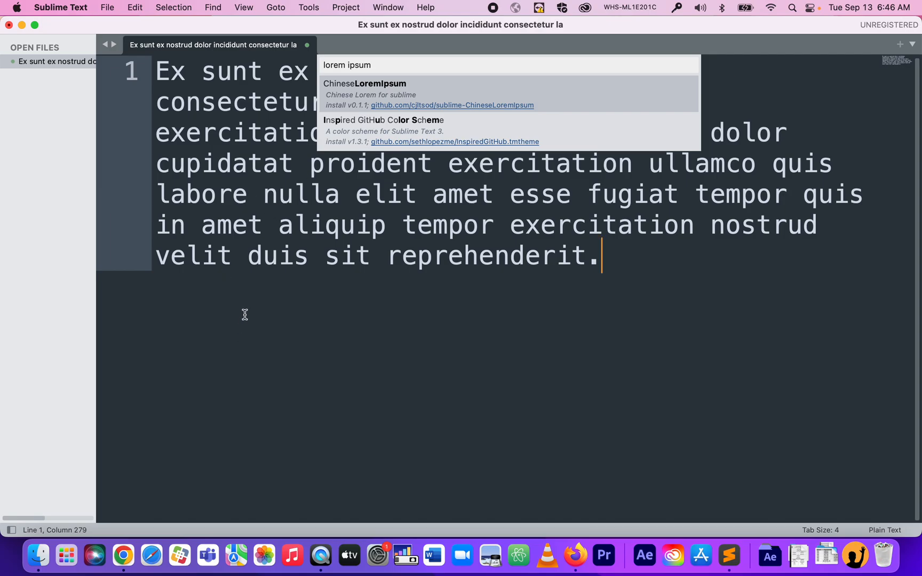
mouse_move(311, 49)
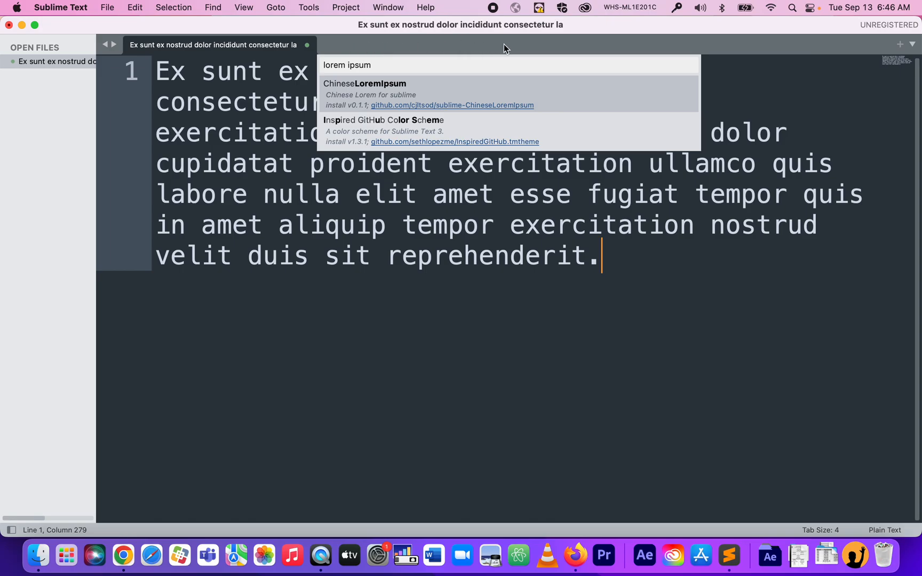
mouse_move(342, 295)
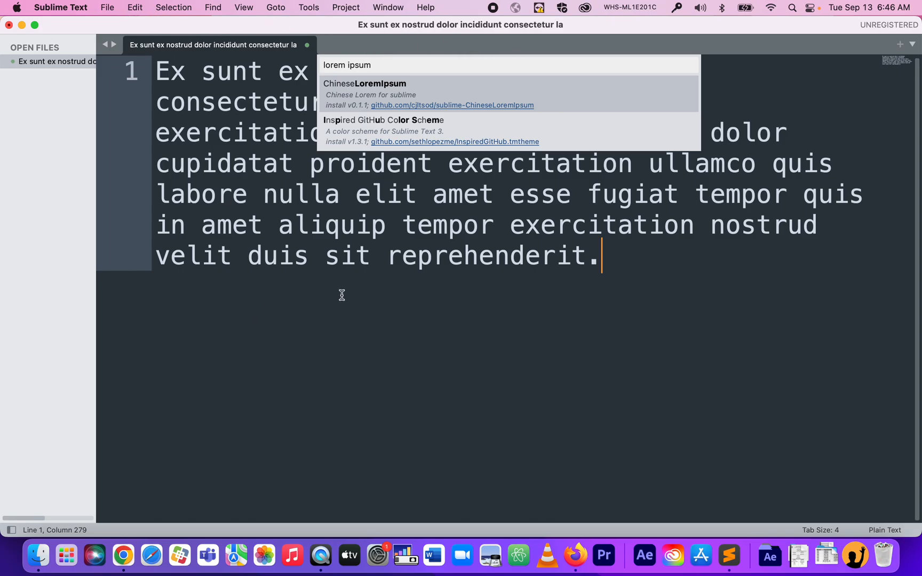
mouse_move(264, 289)
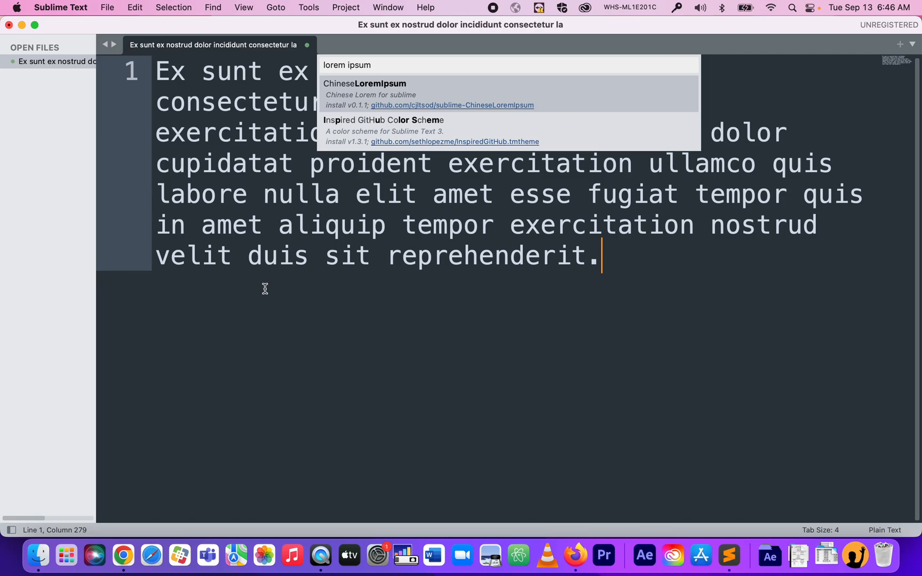
mouse_move(309, 294)
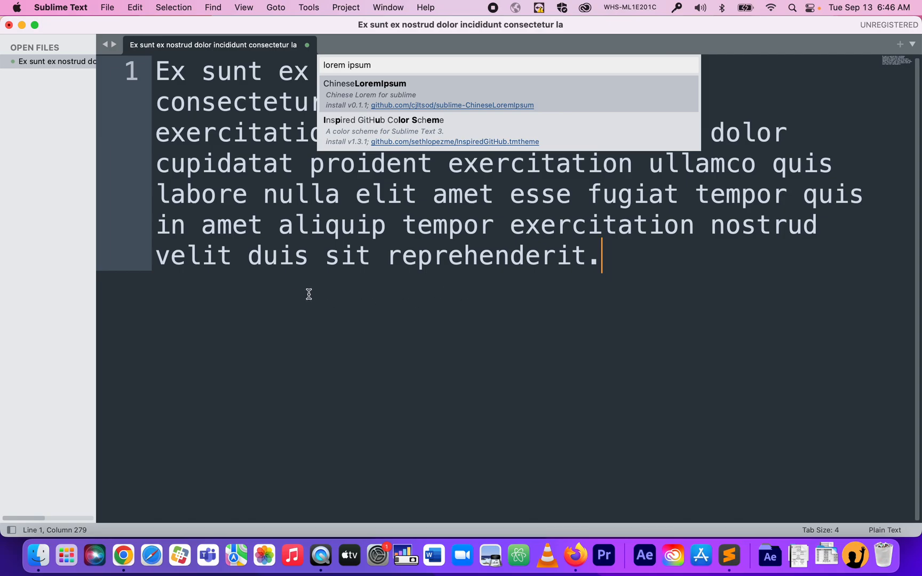